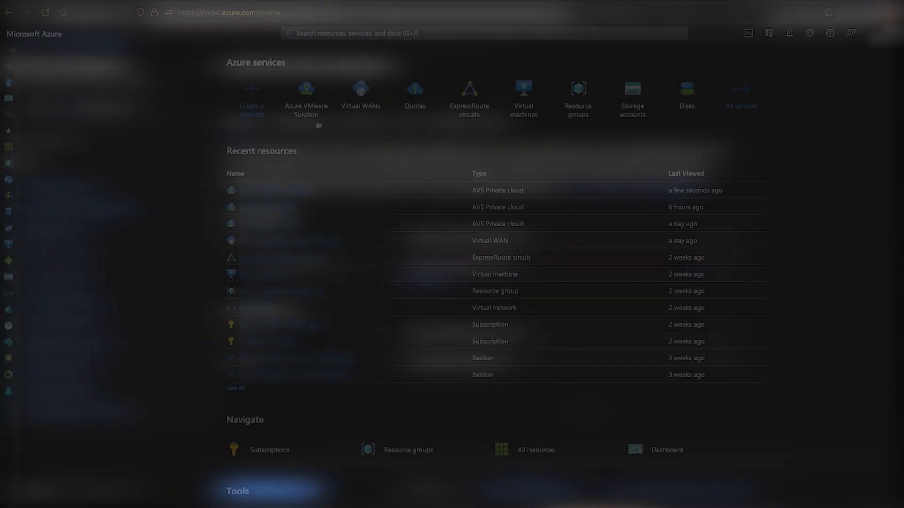
# Step: Open the AVS private cloud's overview from the Azure VMware Solution service list
pyautogui.click(305, 98)
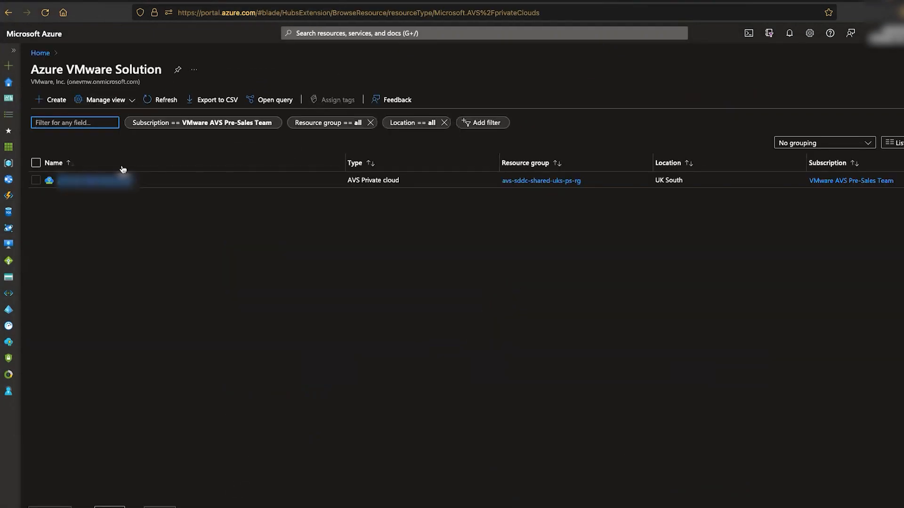
pyautogui.click(92, 180)
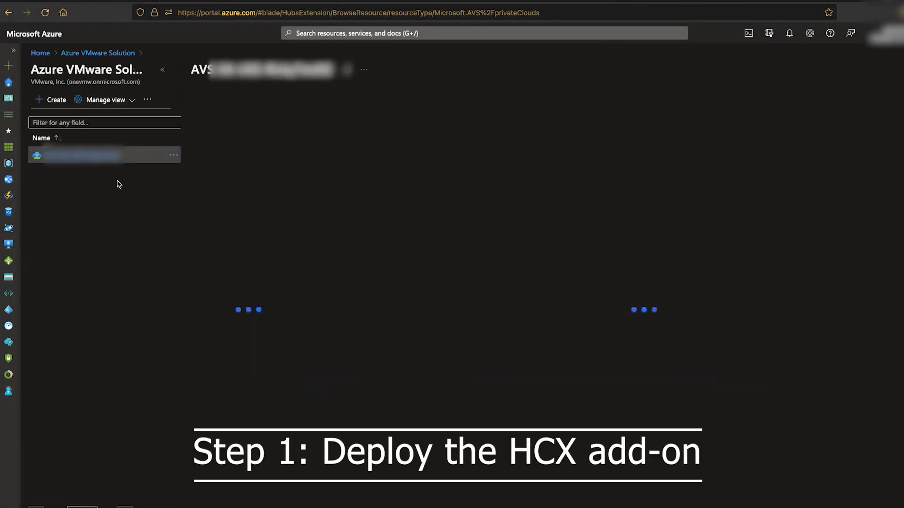
pyautogui.click(80, 155)
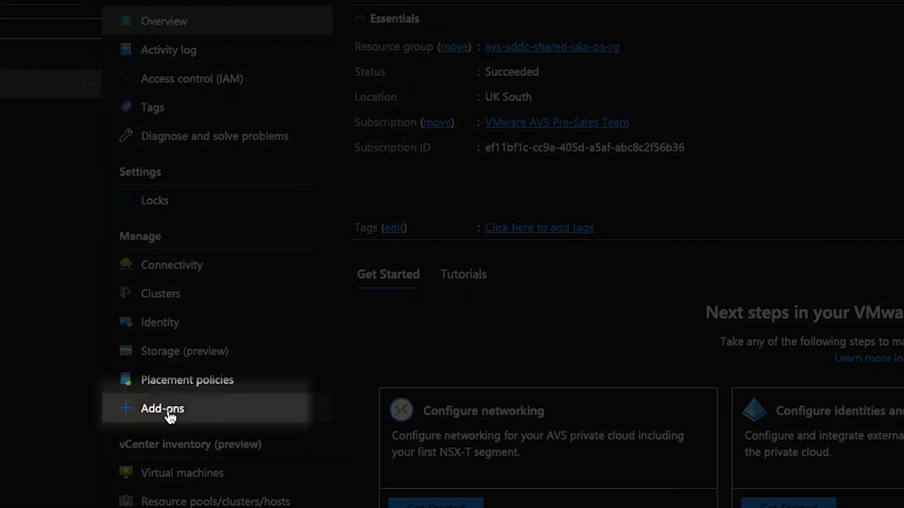
# Step: From Add-ons, agree to the HCX terms and enable and deploy HCX Workload Mobility
pyautogui.click(162, 409)
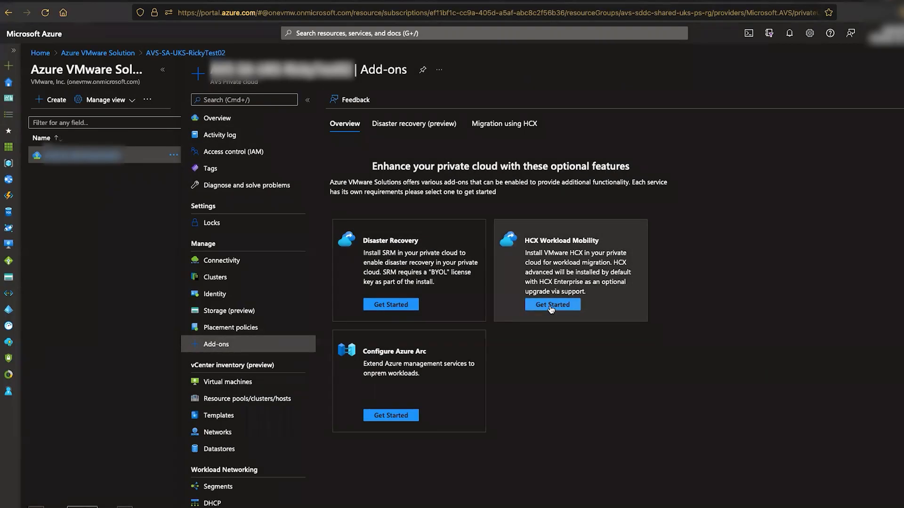
pyautogui.click(551, 305)
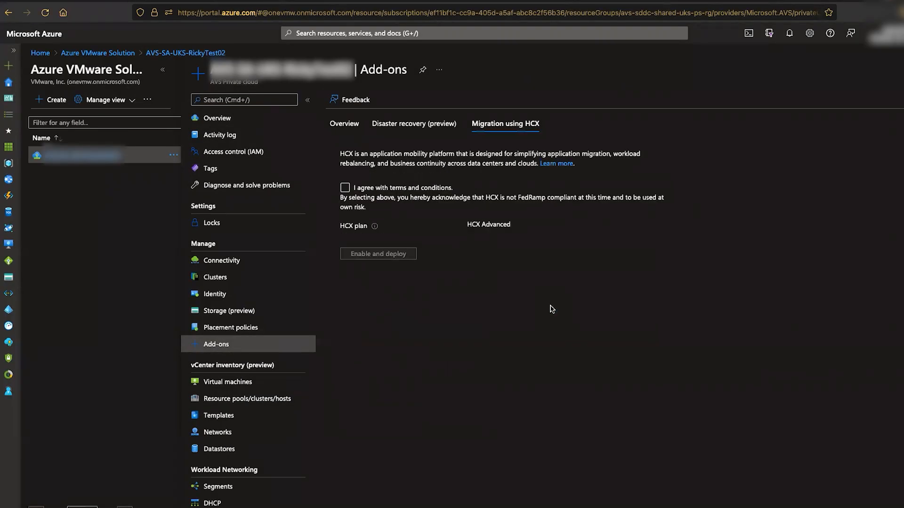
pyautogui.click(344, 187)
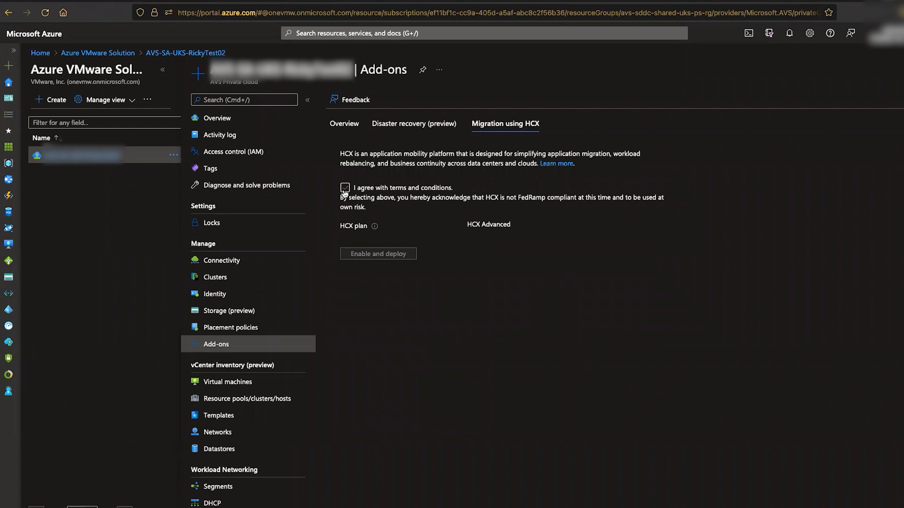
pyautogui.click(345, 188)
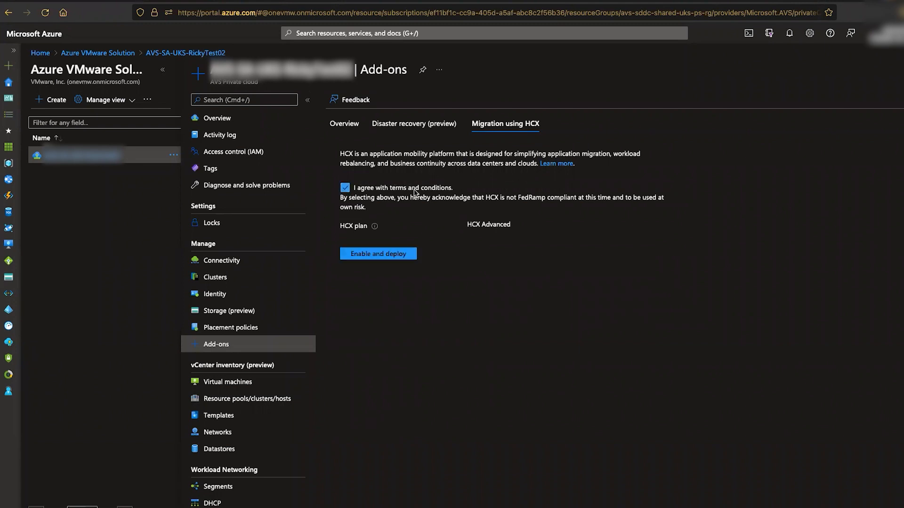
pyautogui.moveTo(378, 254)
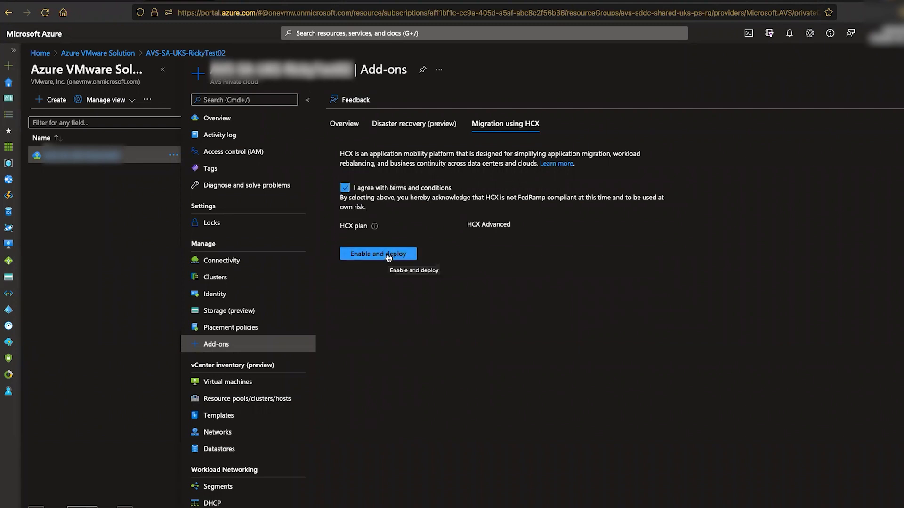
pyautogui.click(378, 254)
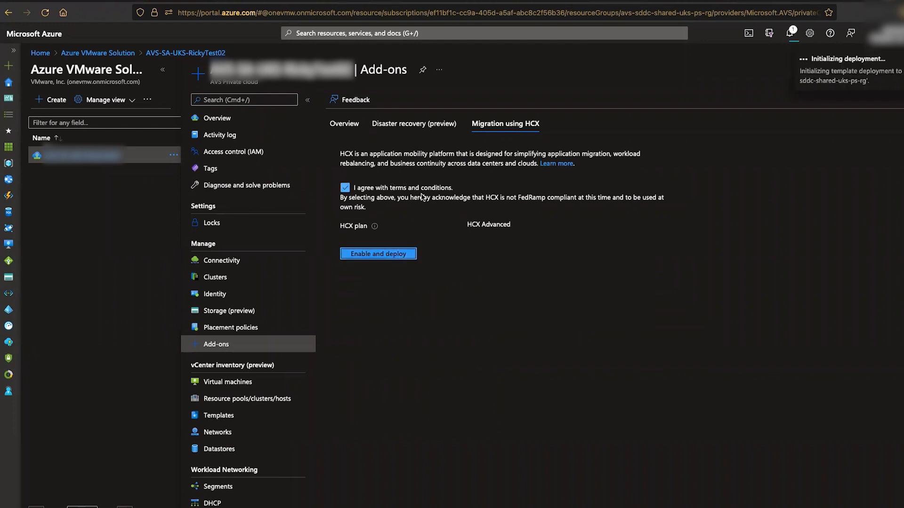
pyautogui.click(378, 254)
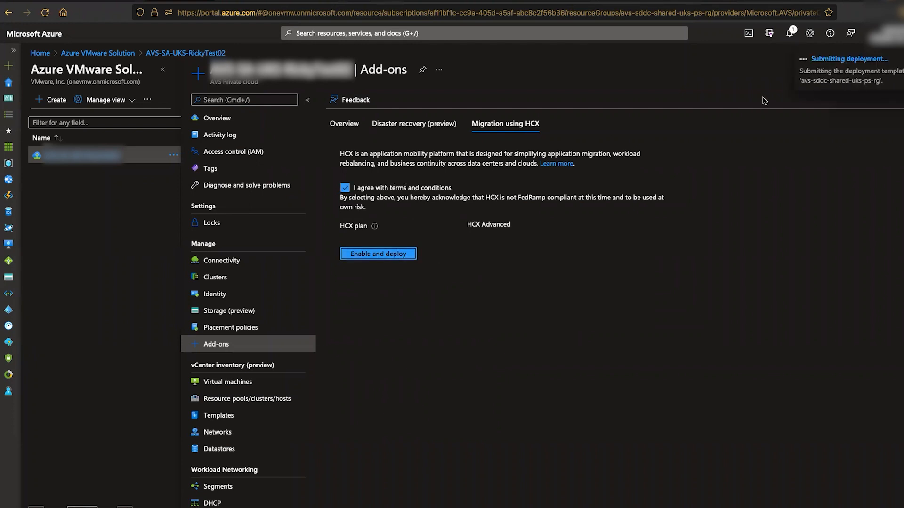
pyautogui.click(377, 254)
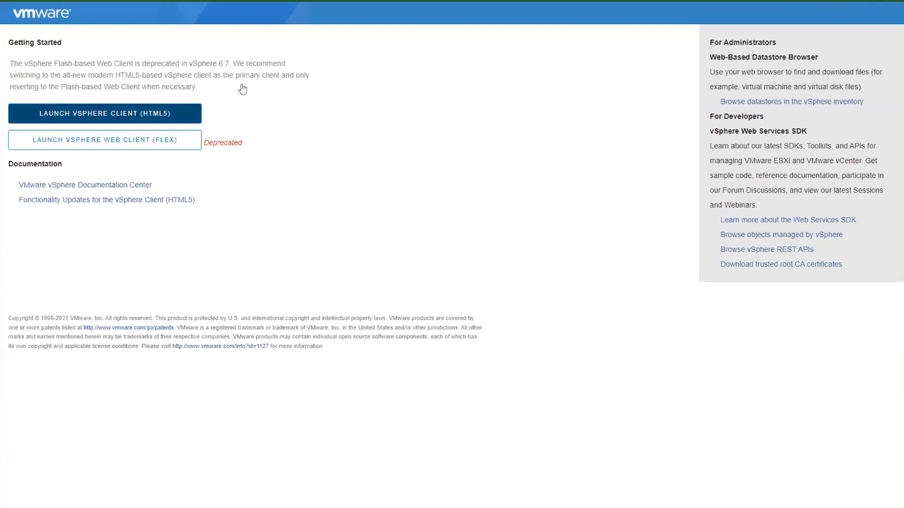
# Step: Launch the HTML5 vSphere Client and go to Menu > HCX > Administration
pyautogui.click(104, 113)
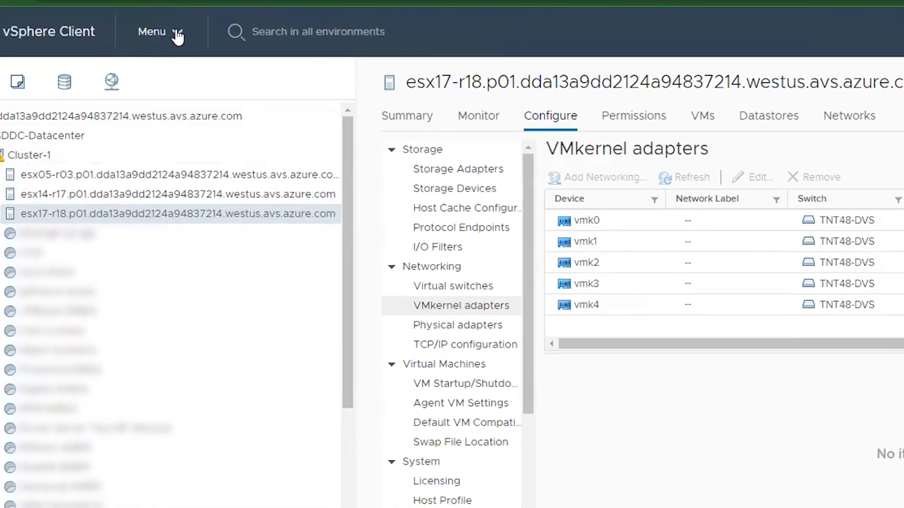
pyautogui.click(152, 31)
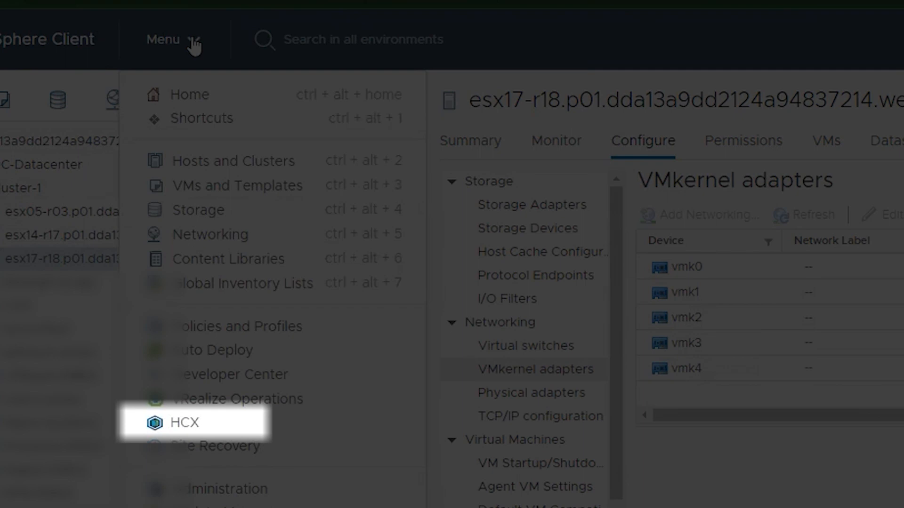
pyautogui.click(183, 422)
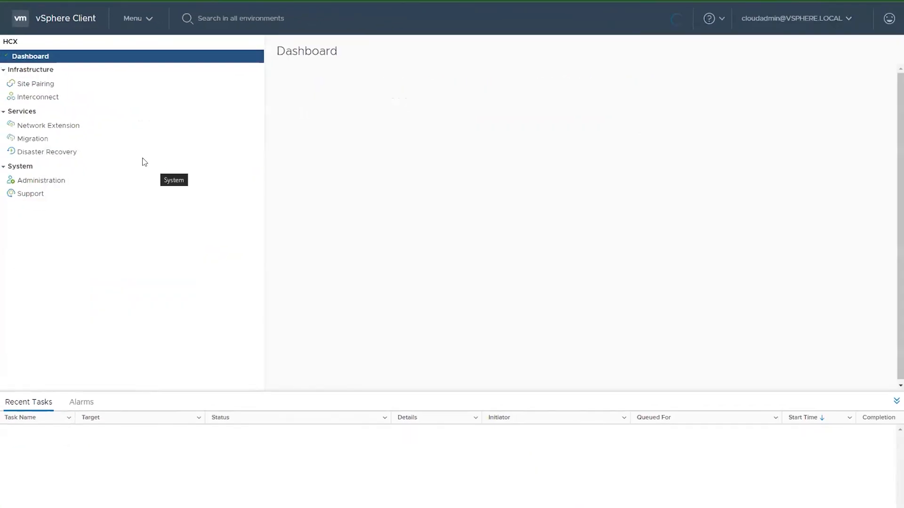
pyautogui.click(677, 18)
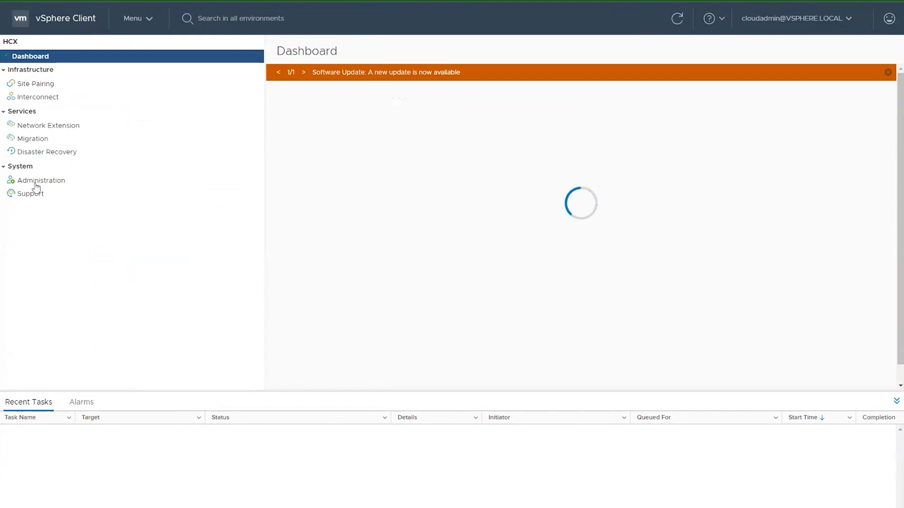
pyautogui.click(41, 181)
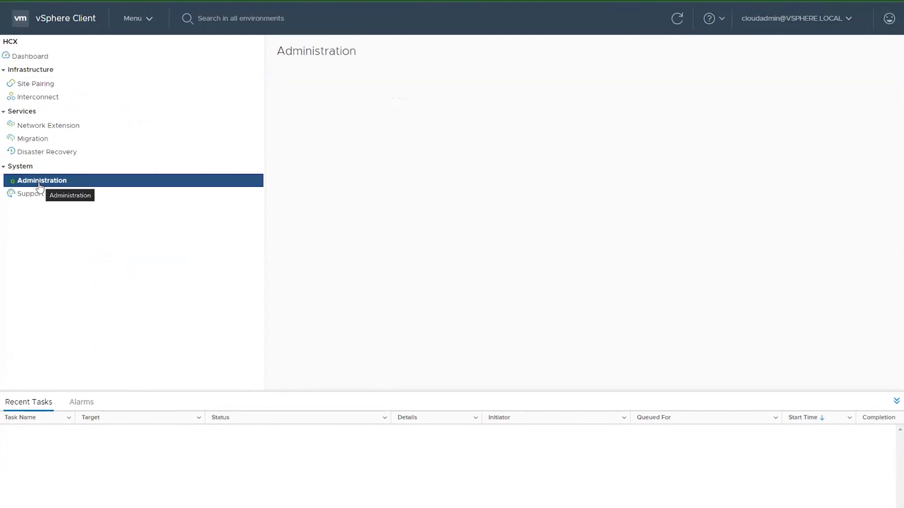
pyautogui.click(41, 180)
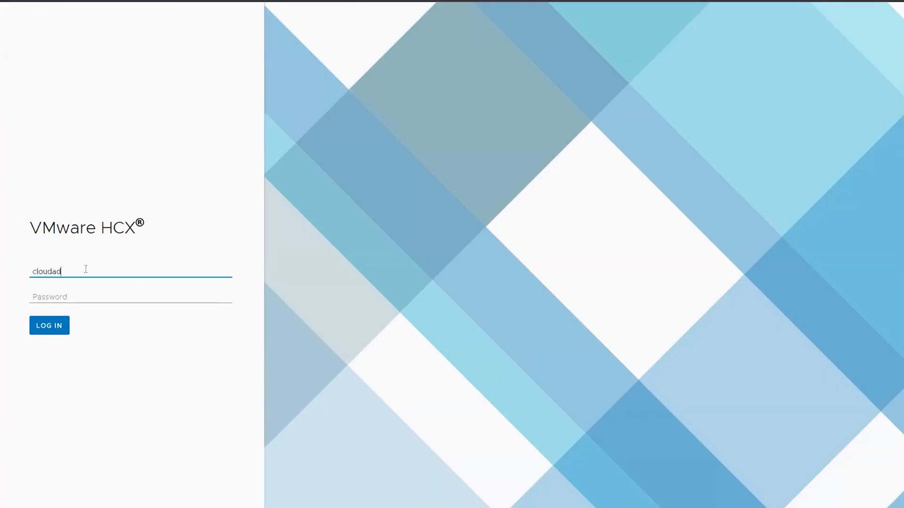
# Step: Sign in to HCX Manager and request the installer download link under System Updates
pyautogui.click(49, 325)
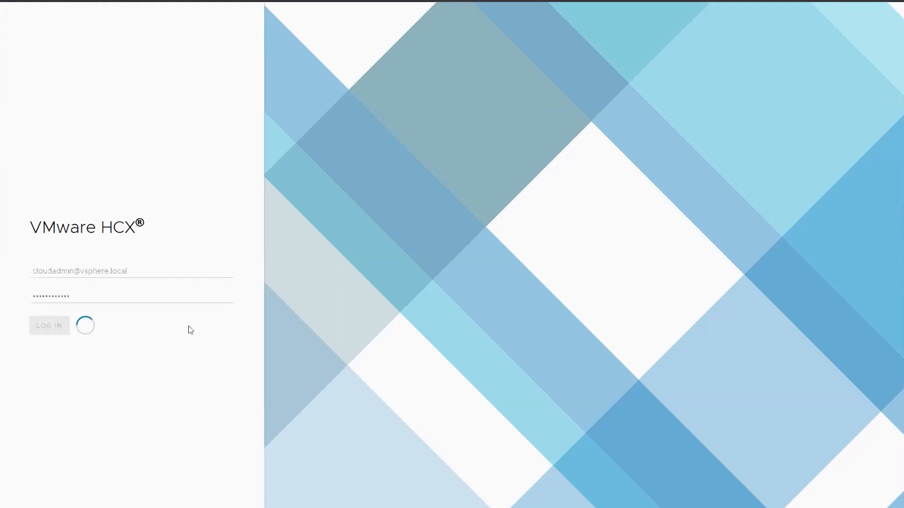
pyautogui.click(49, 325)
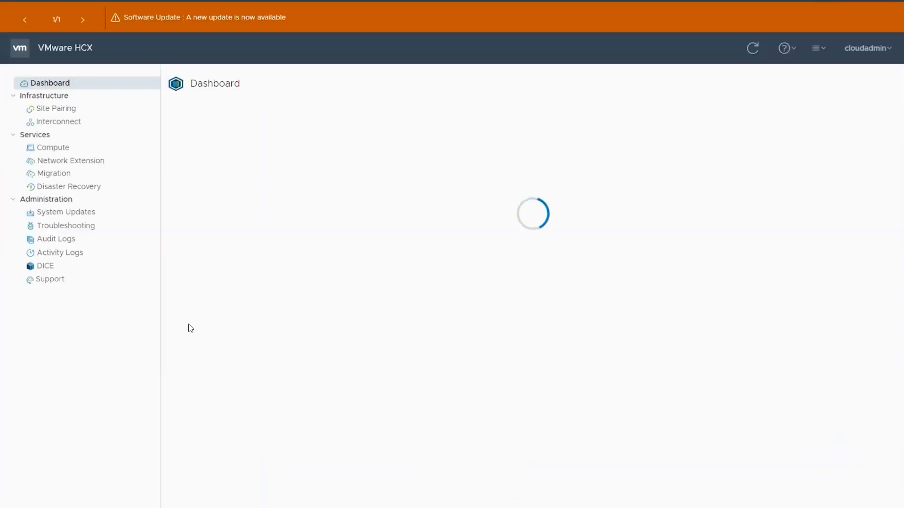
pyautogui.click(66, 211)
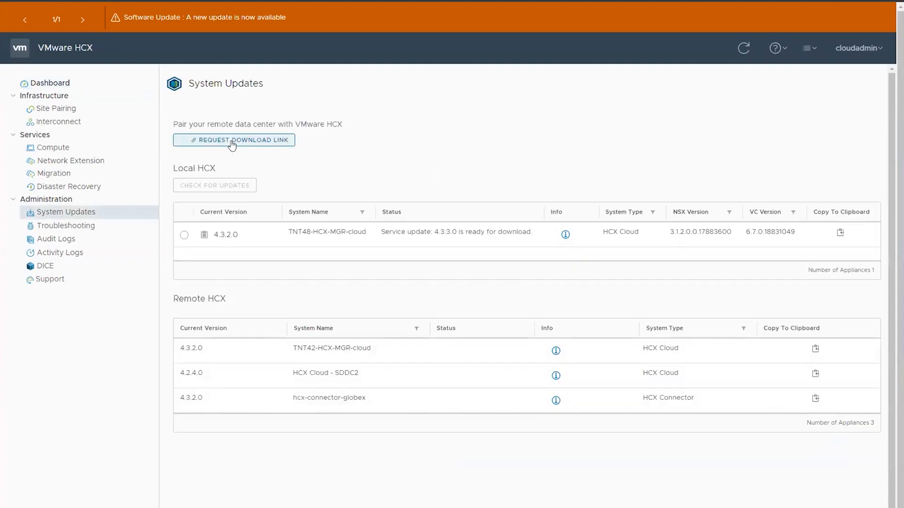
pyautogui.click(234, 140)
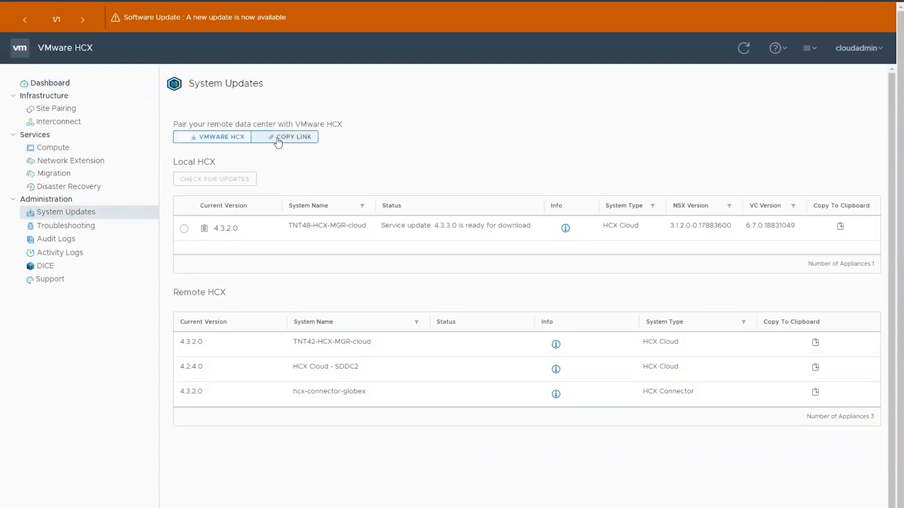
pyautogui.moveTo(216, 136)
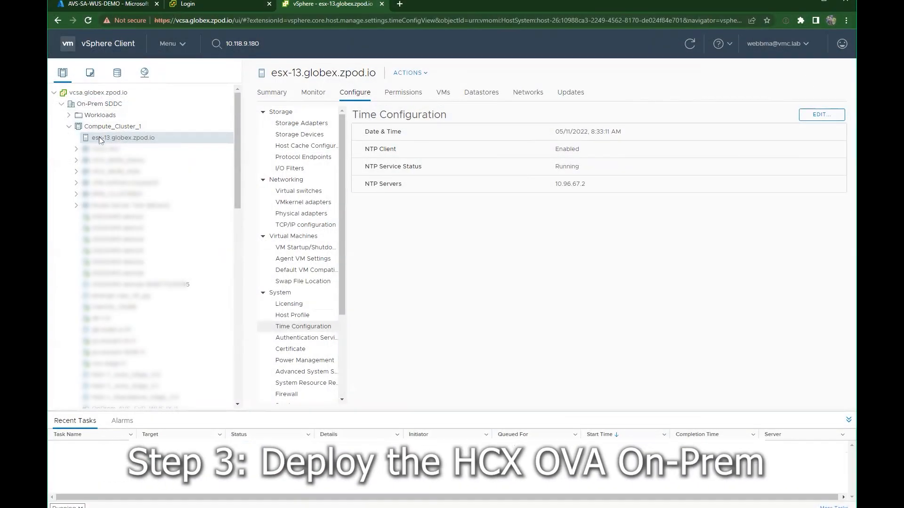
# Step: Start Deploy OVF Template on Compute_Cluster_1 using the local HCX Connector OVA file
pyautogui.rightClick(113, 125)
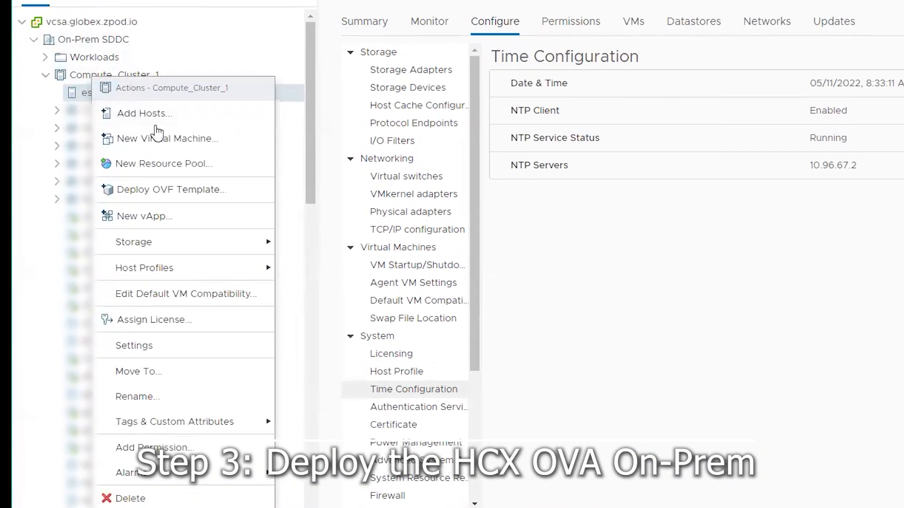
pyautogui.click(170, 189)
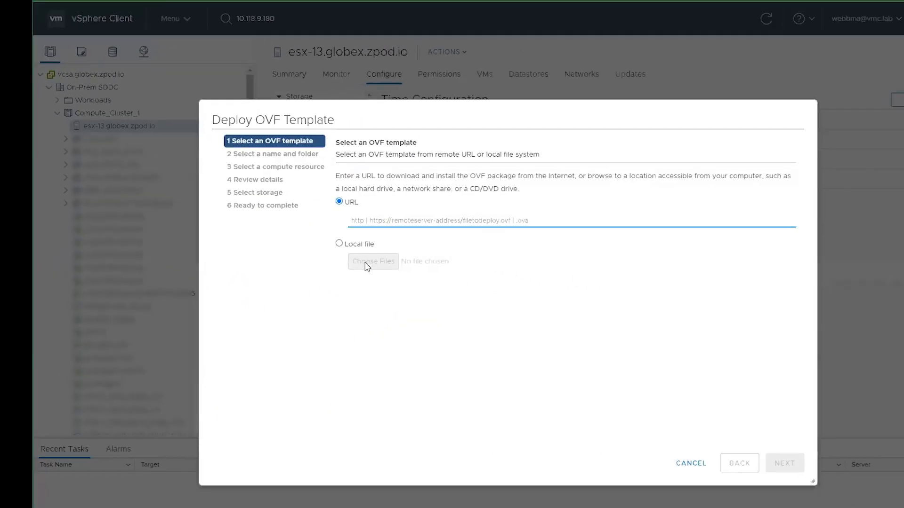
pyautogui.click(338, 243)
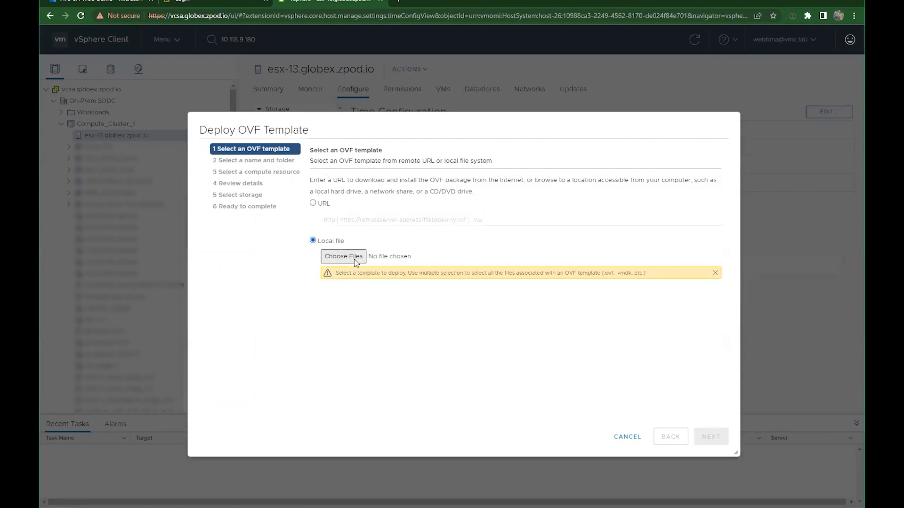
pyautogui.click(343, 256)
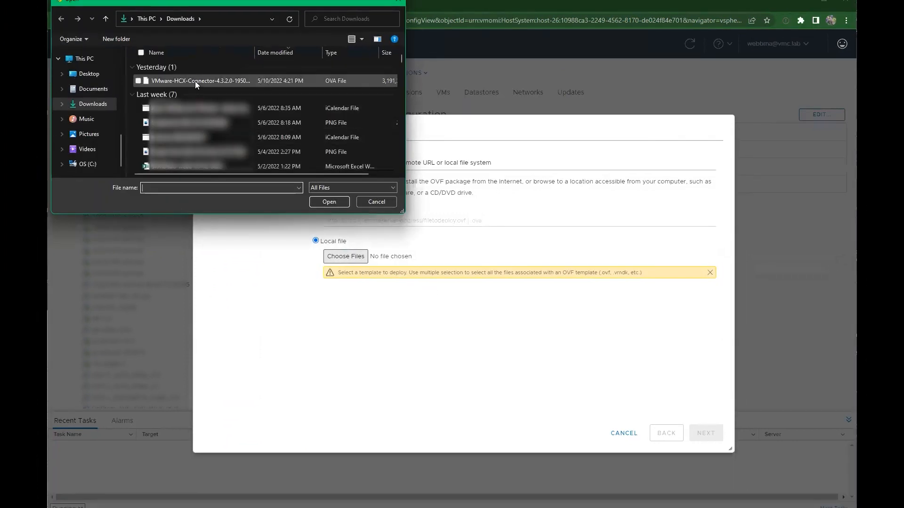
pyautogui.click(328, 202)
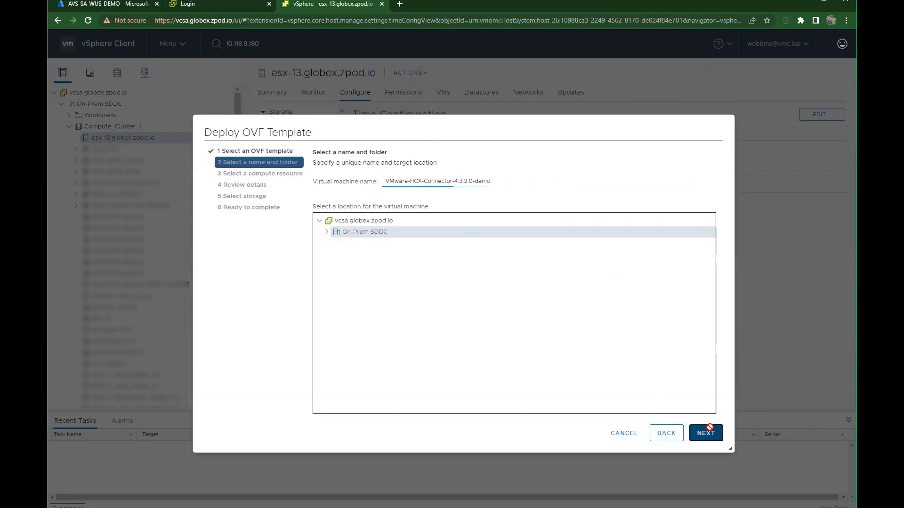
# Step: Accept name, compute resource and licenses, store on NFS-02, map VSMgmt to VLAN_161_Team
pyautogui.click(705, 433)
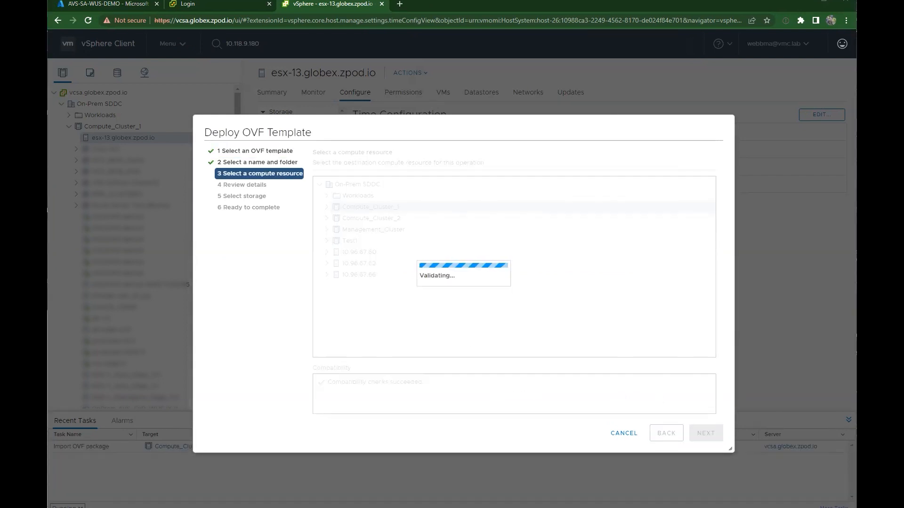
pyautogui.click(704, 433)
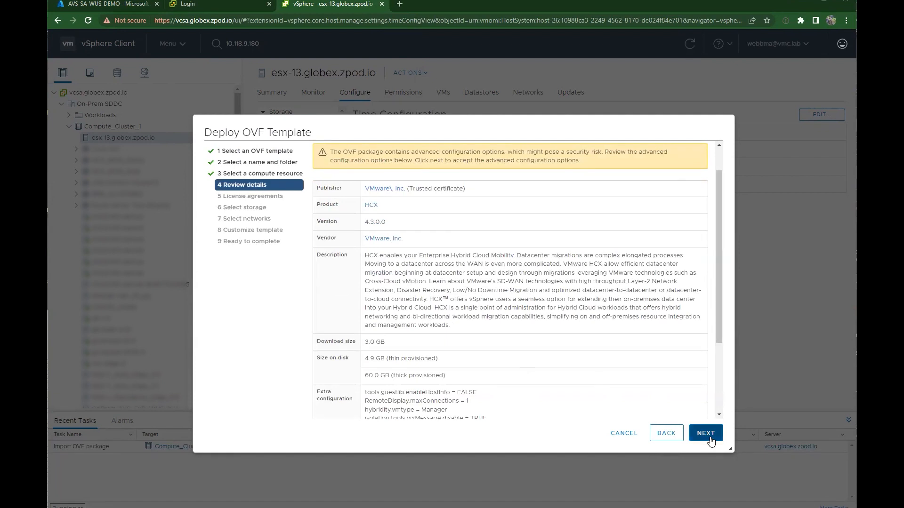
pyautogui.click(705, 433)
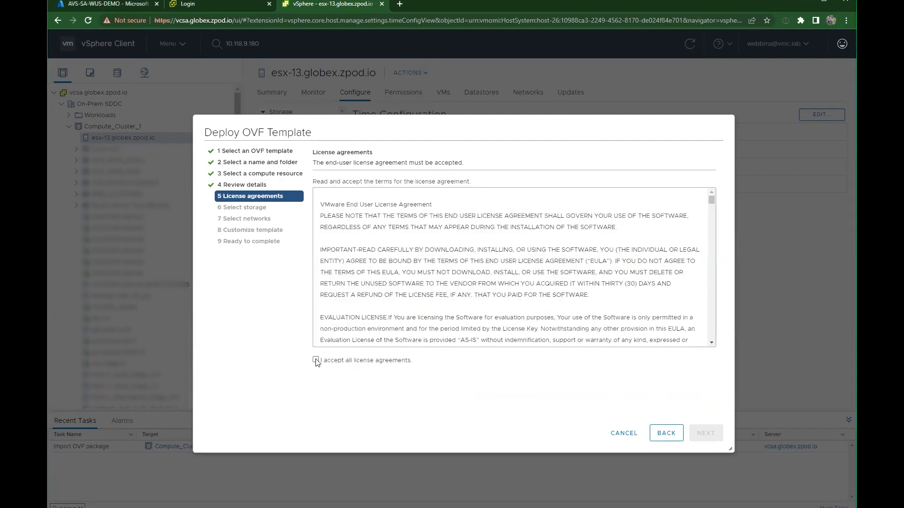
pyautogui.click(705, 433)
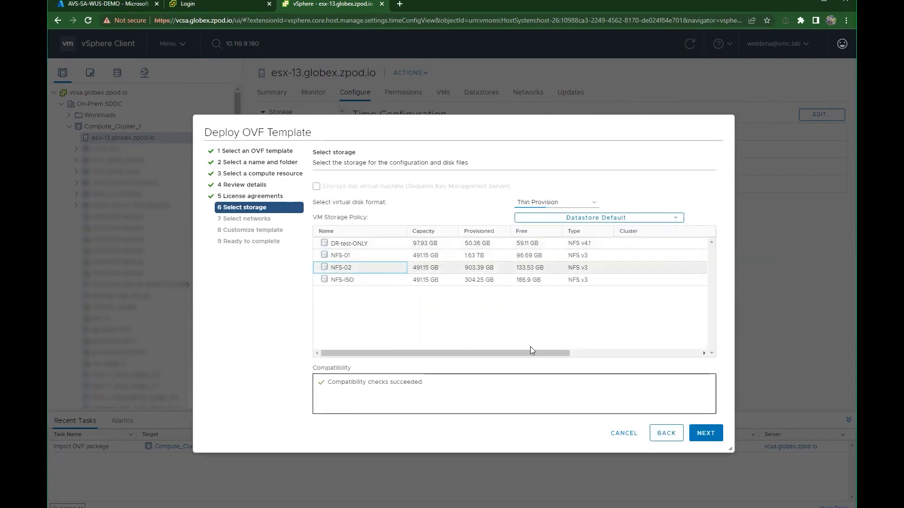
pyautogui.click(705, 433)
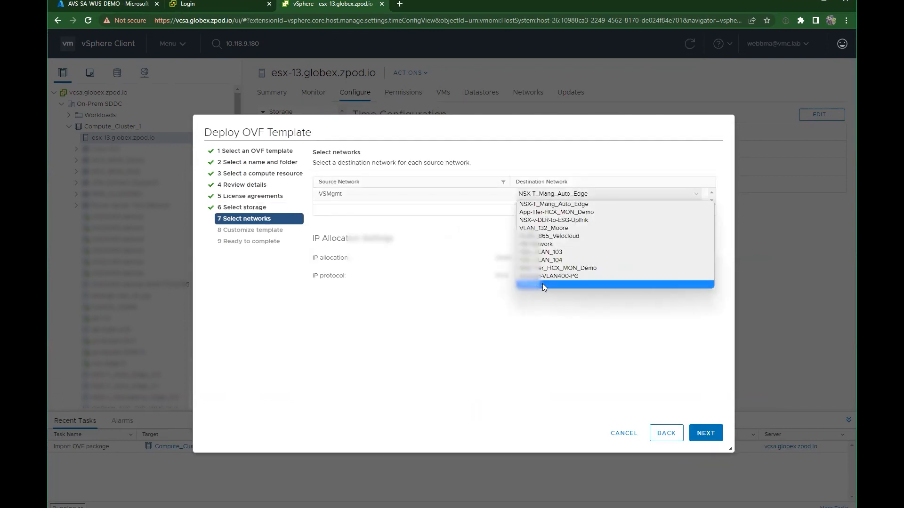
pyautogui.click(554, 282)
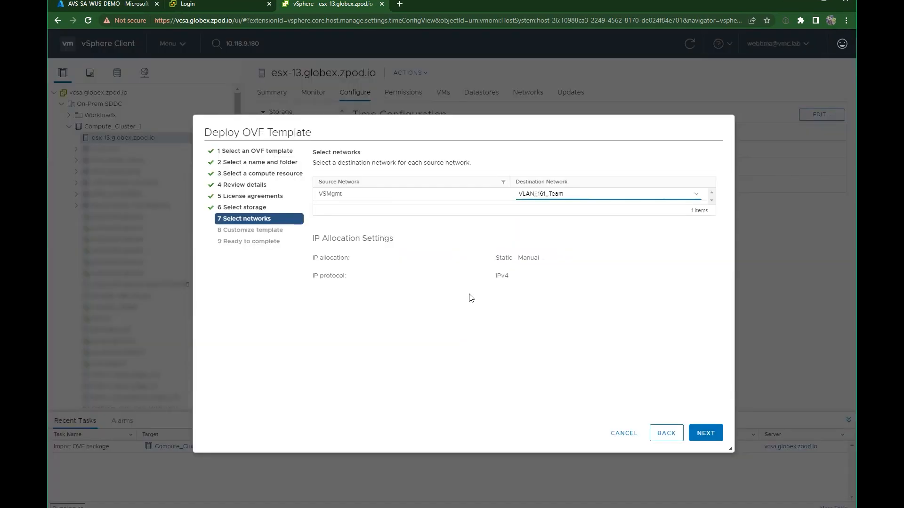
pyautogui.click(705, 433)
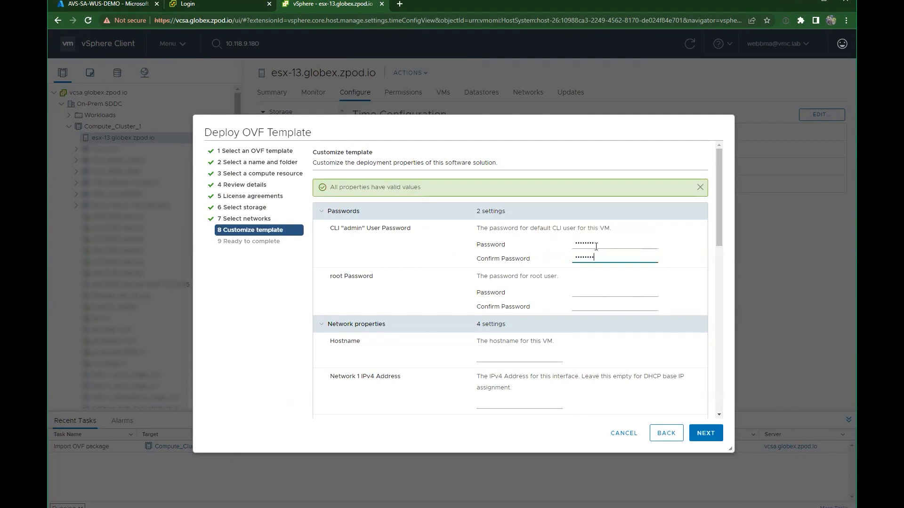
# Step: Set hostname hcxconnectordemo and IP 10.118.9.180, then finish the deployment
pyautogui.write('hcxconnector')
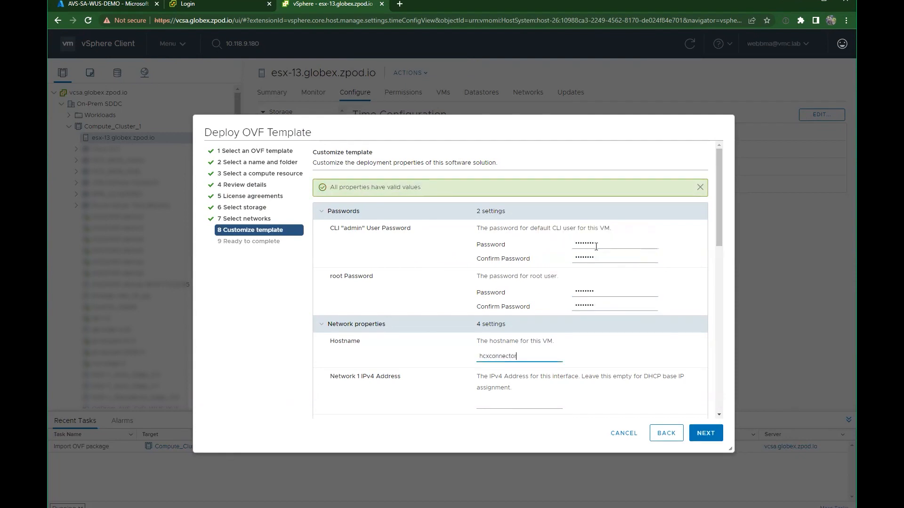
pyautogui.scroll(-3)
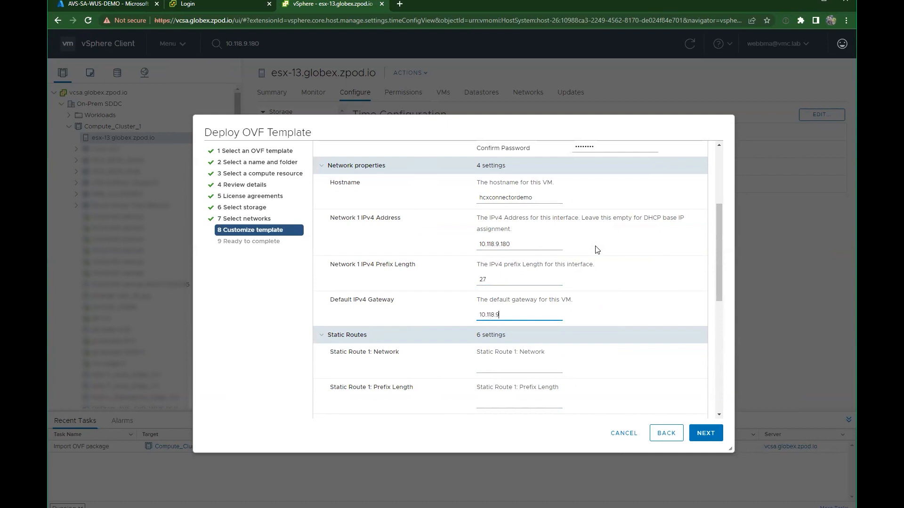
pyautogui.scroll(-3)
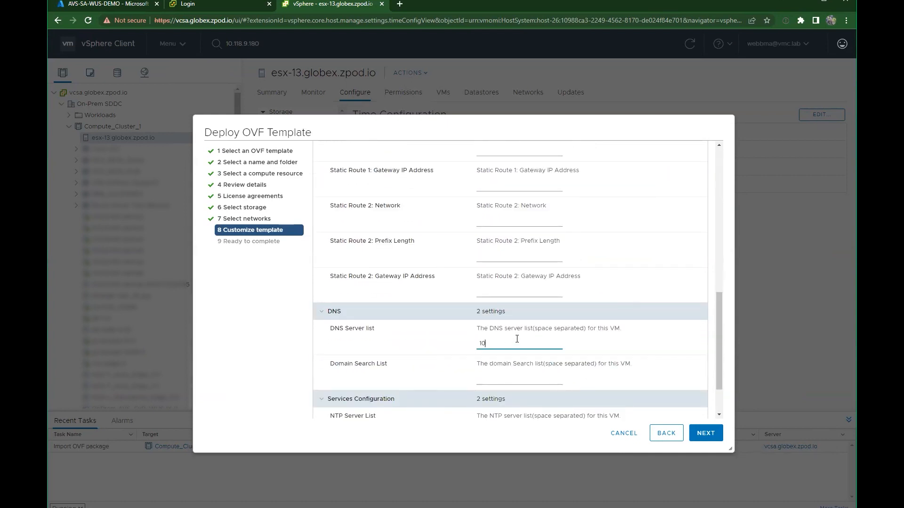
pyautogui.click(705, 433)
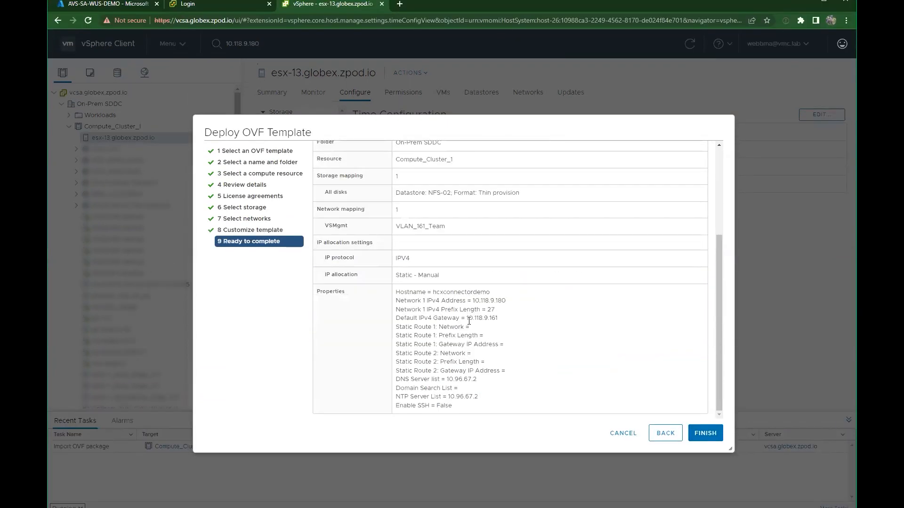
pyautogui.click(704, 433)
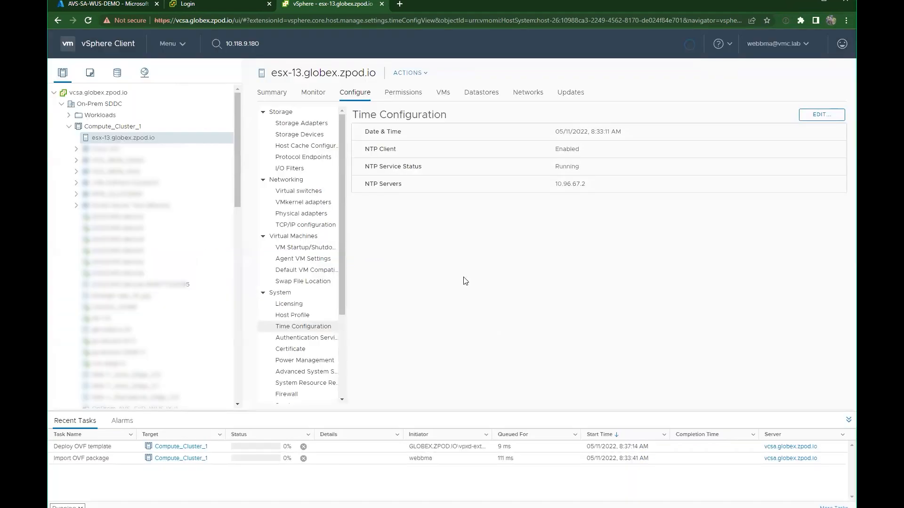
# Step: Select the VMware-HCX-Connector-4.3.2.0-demo VM on esx-13 and open its actions menu
pyautogui.click(271, 92)
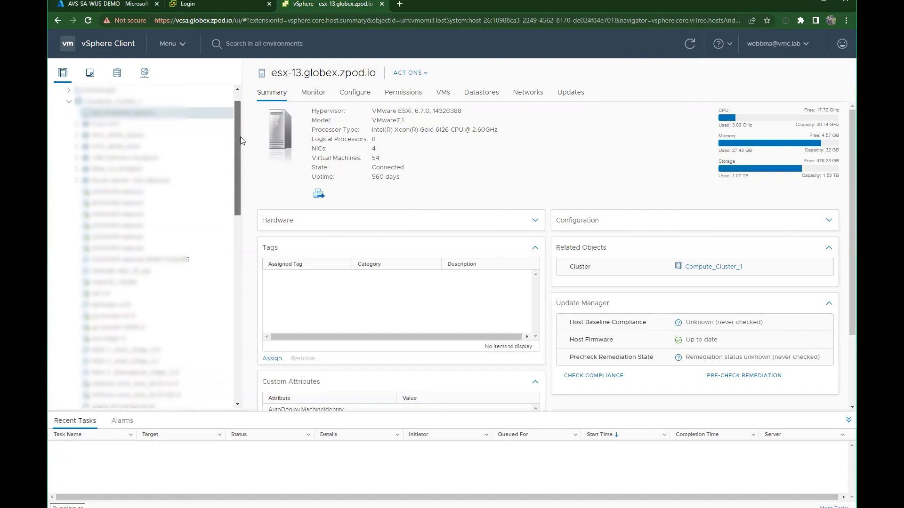
pyautogui.scroll(-3)
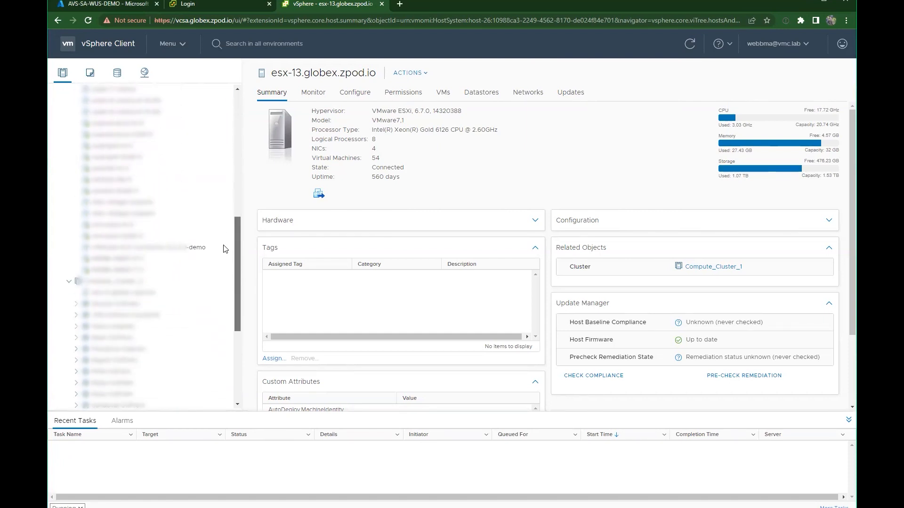
pyautogui.click(144, 247)
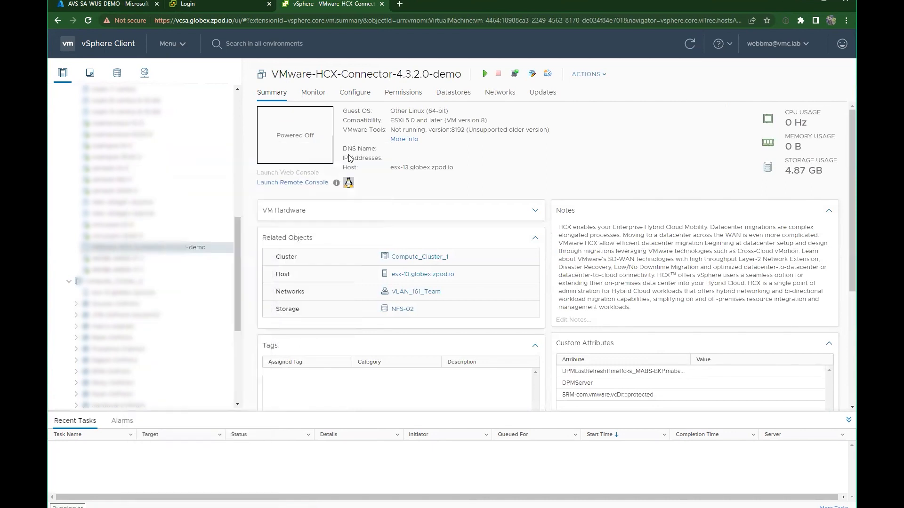
pyautogui.rightClick(399, 159)
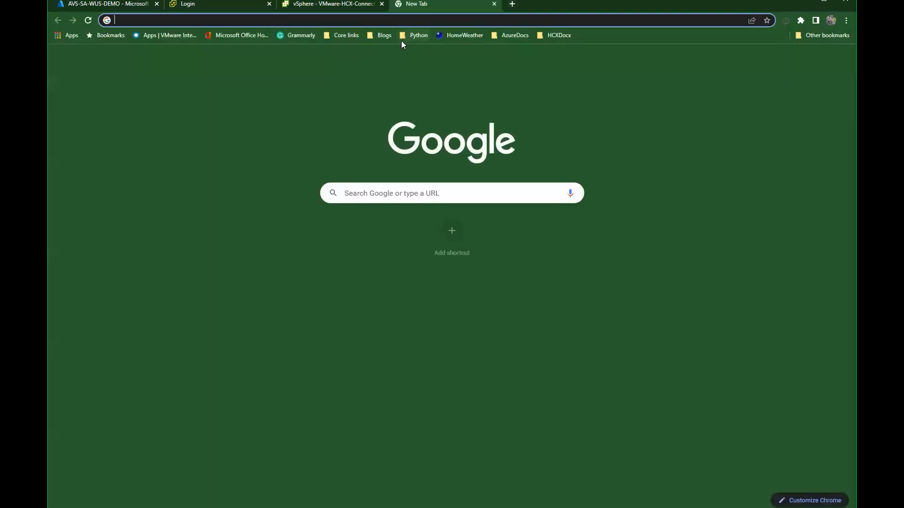
pyautogui.write('https://10.118.9.180:9443')
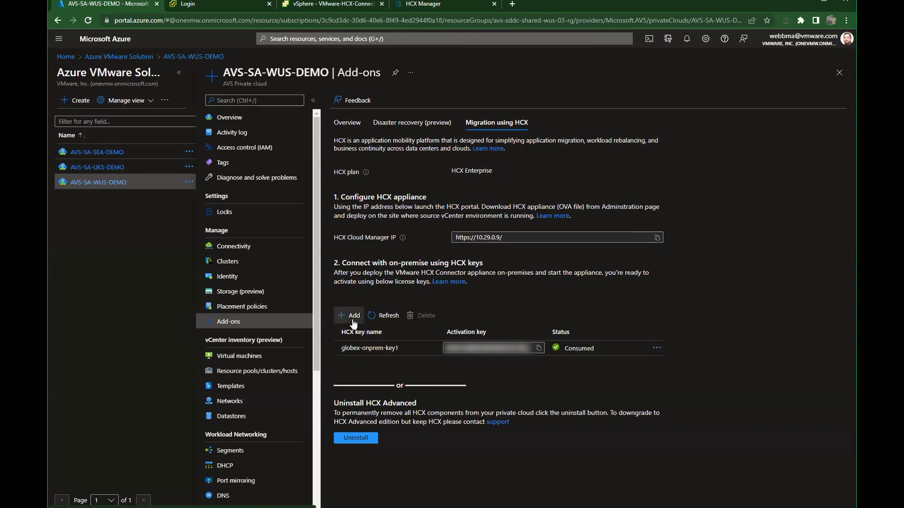
pyautogui.moveTo(354, 321)
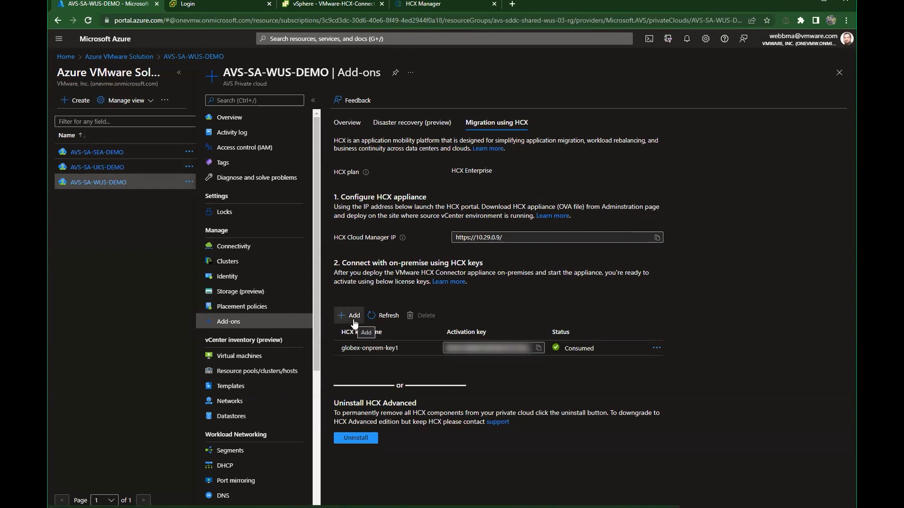
pyautogui.click(349, 316)
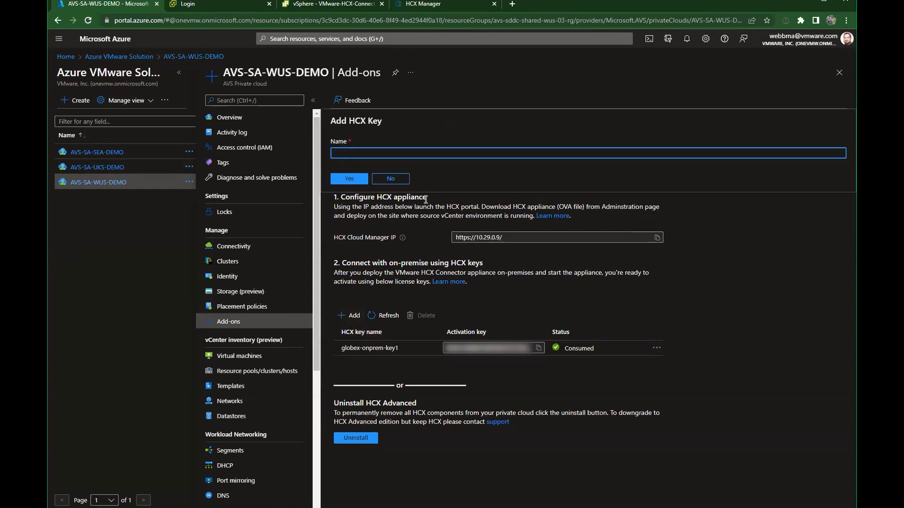
pyautogui.click(349, 178)
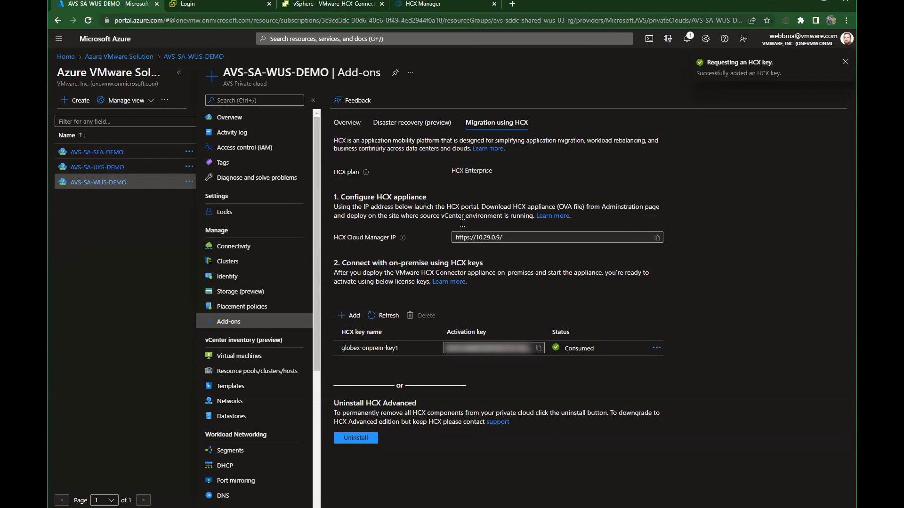
pyautogui.click(429, 4)
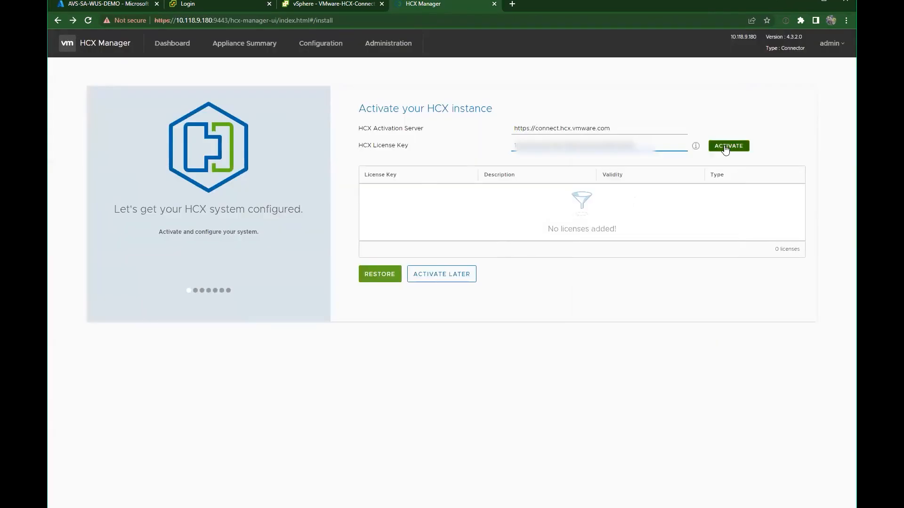
# Step: Activate HCX Manager with the license key and set its location to Chicago
pyautogui.click(728, 146)
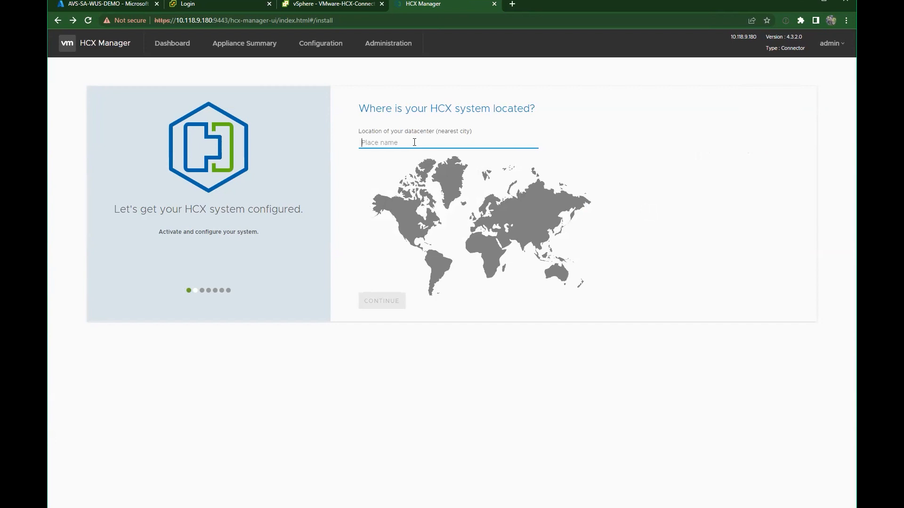
pyautogui.write('Chicag')
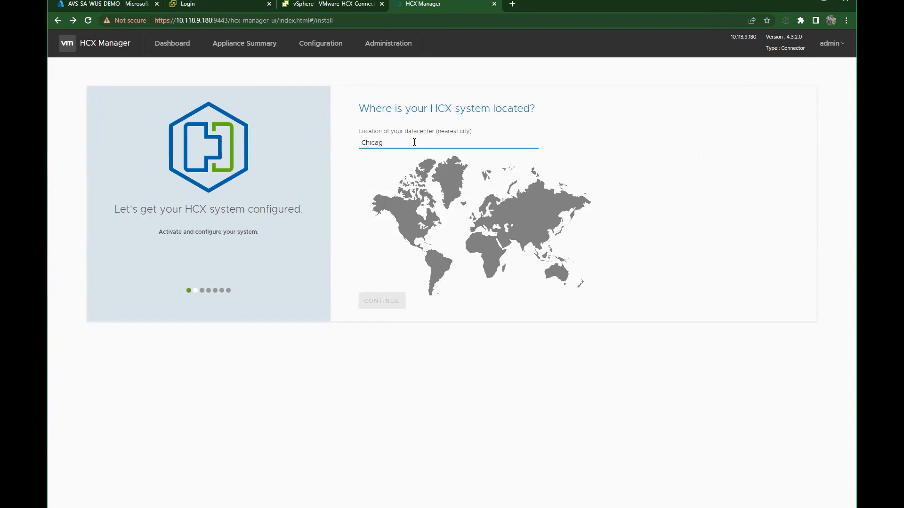
pyautogui.write('o')
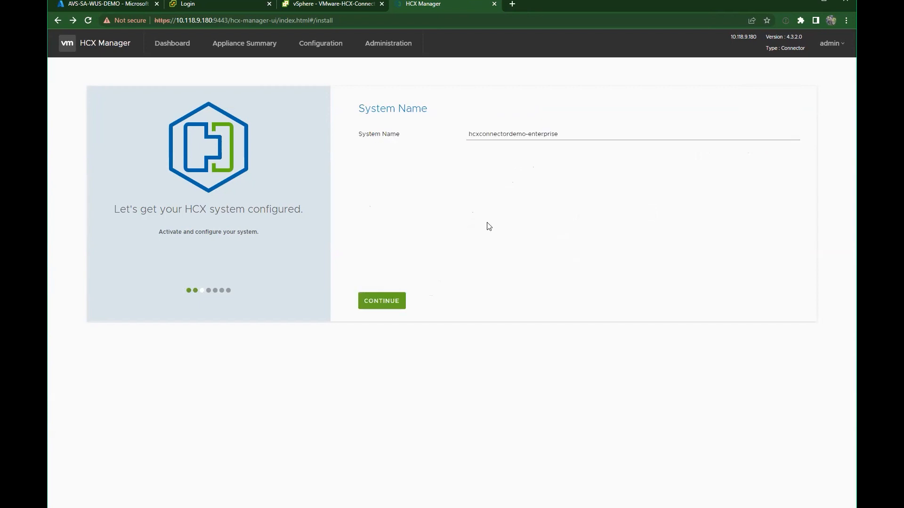
pyautogui.click(381, 300)
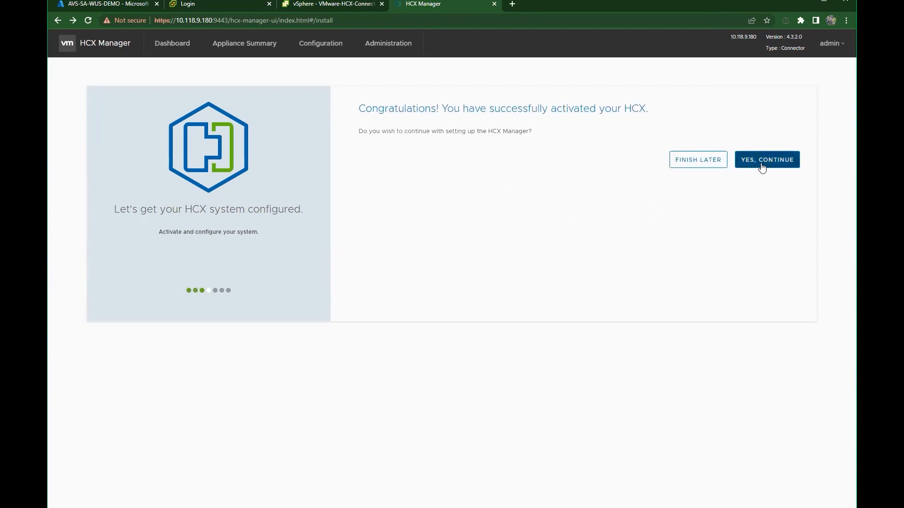
pyautogui.click(767, 160)
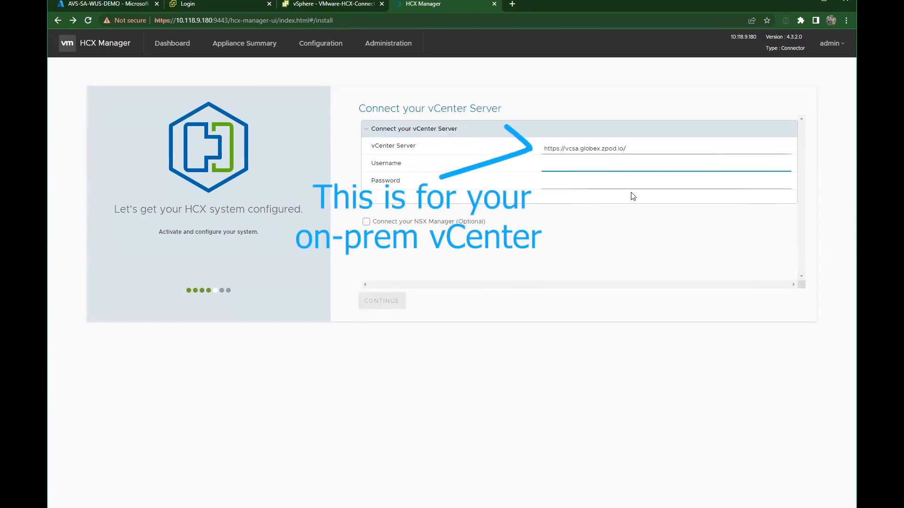
pyautogui.write('administrator@v')
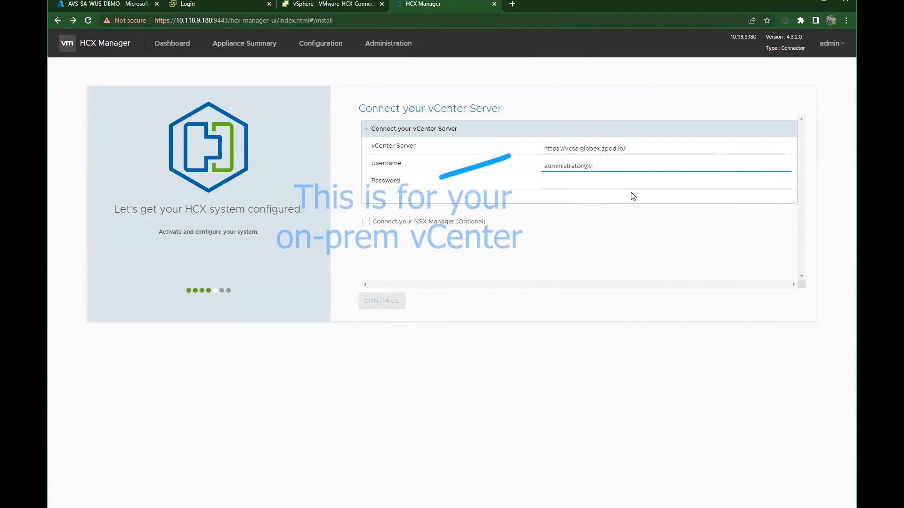
pyautogui.write('sphere.local')
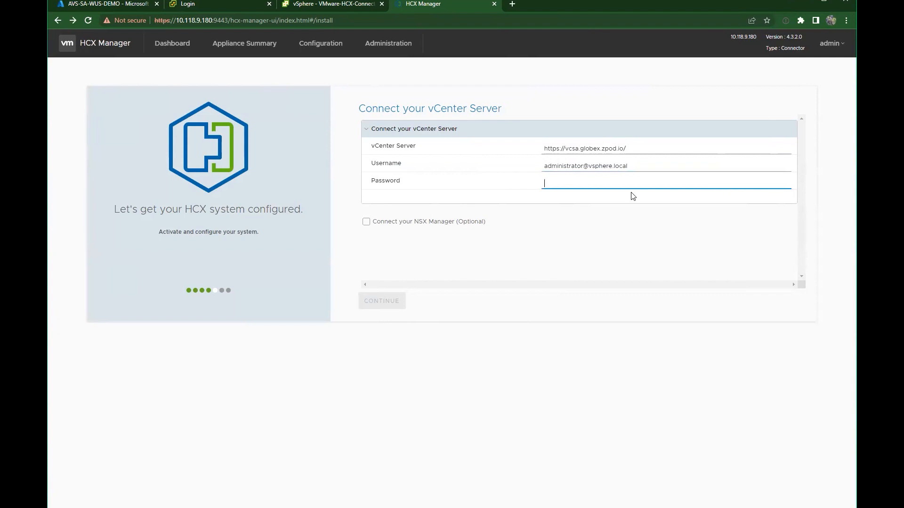
pyautogui.write('password')
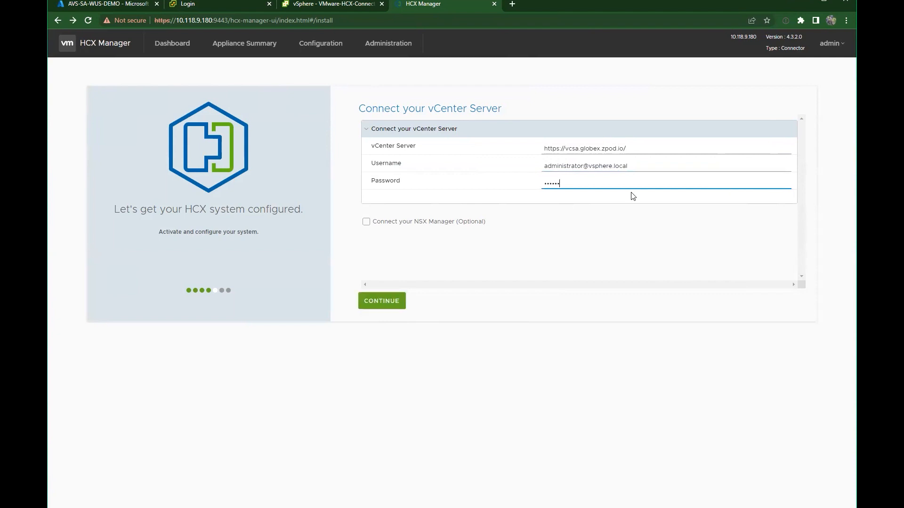
pyautogui.click(331, 4)
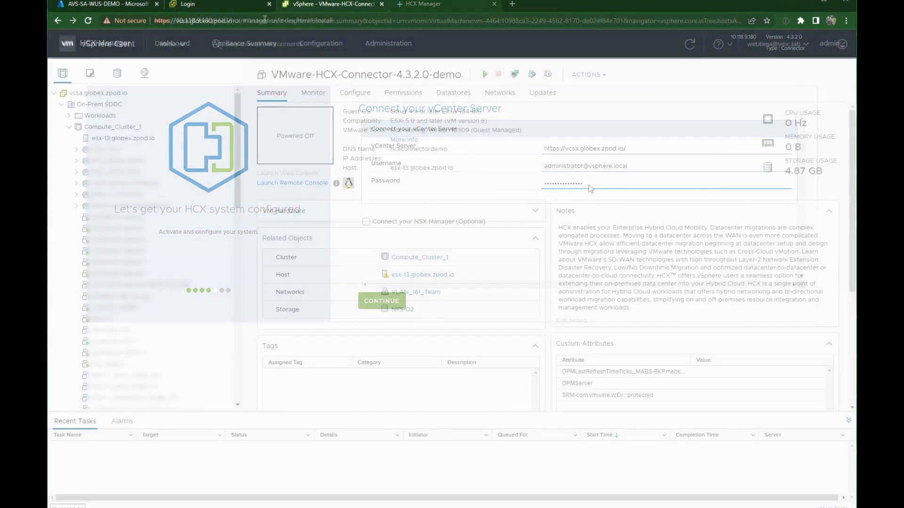
# Step: Log out of the vSphere Client through the signed-in user's account menu
pyautogui.click(806, 44)
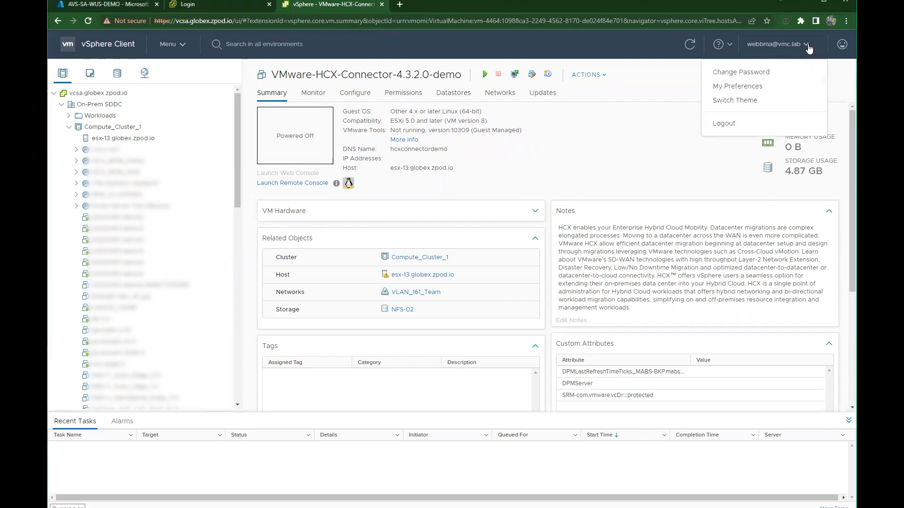
pyautogui.moveTo(747, 126)
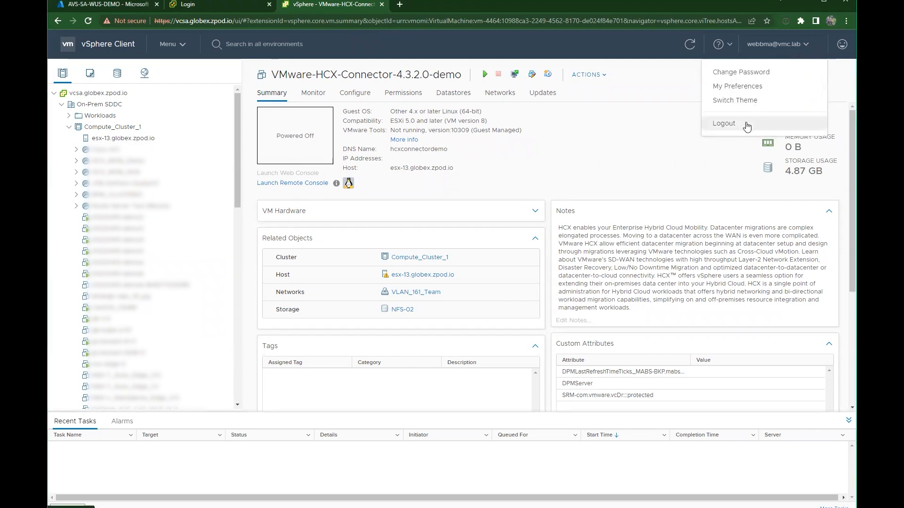
pyautogui.click(724, 123)
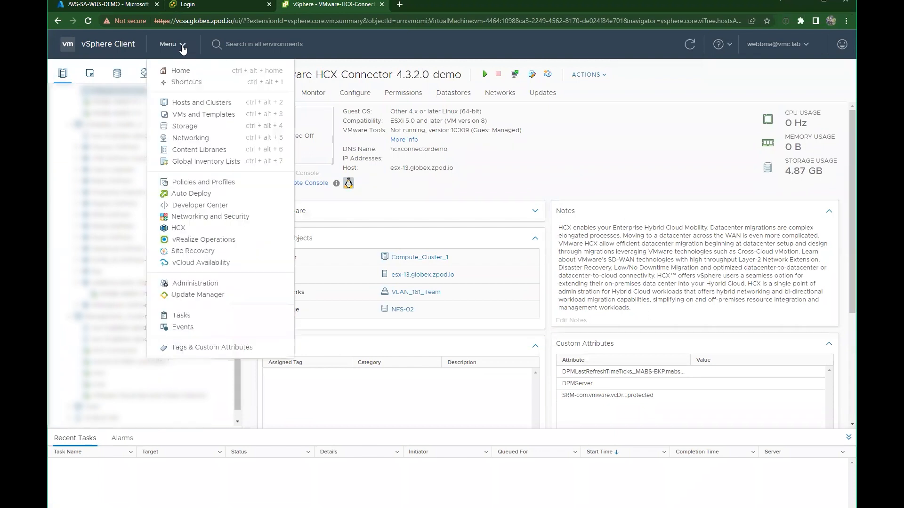
pyautogui.click(178, 228)
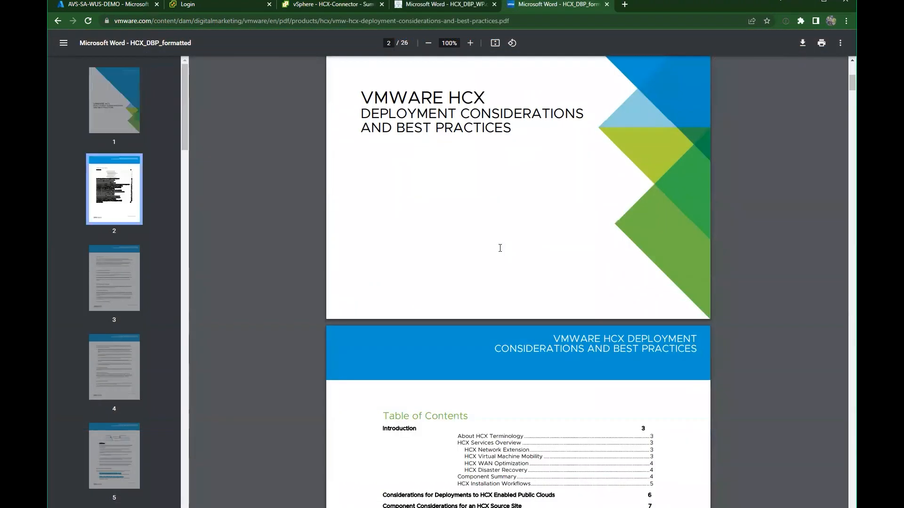
# Step: Scroll the HCX deployment considerations PDF down to page 13 on Active Directory integration
pyautogui.scroll(-3)
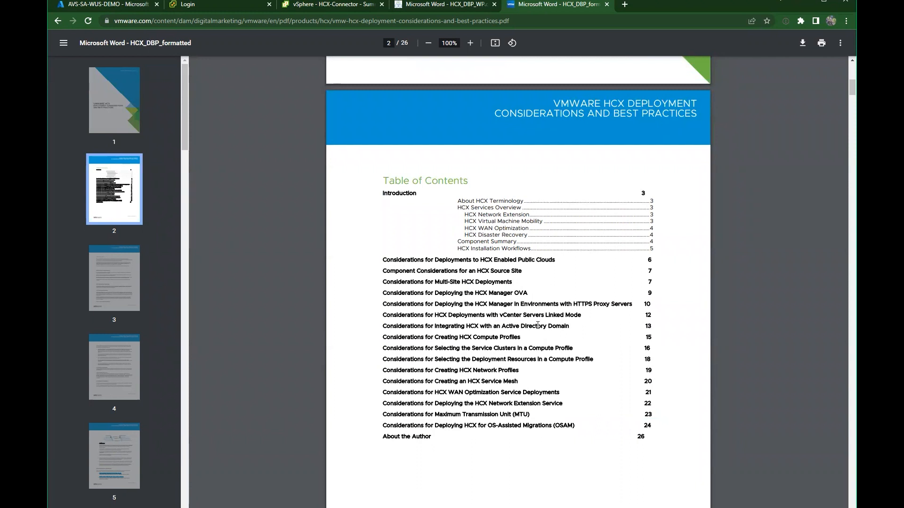
pyautogui.moveTo(624, 326)
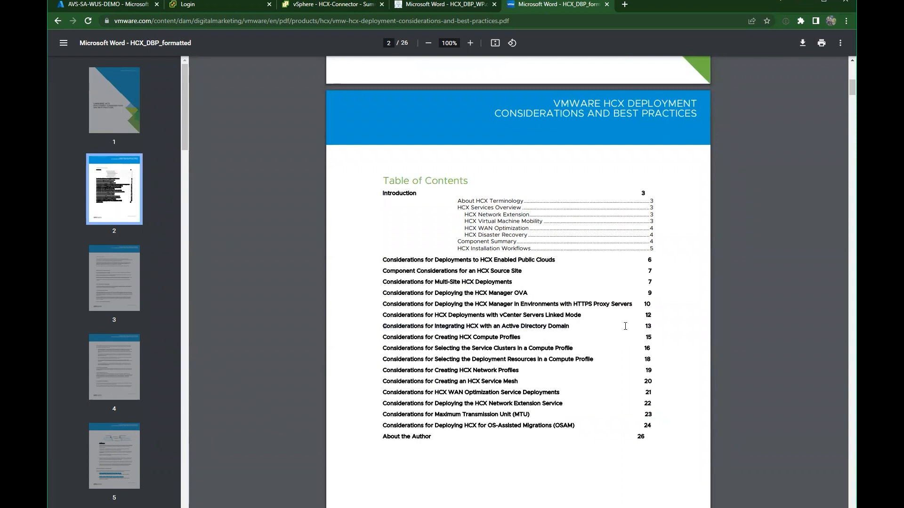
pyautogui.scroll(-3)
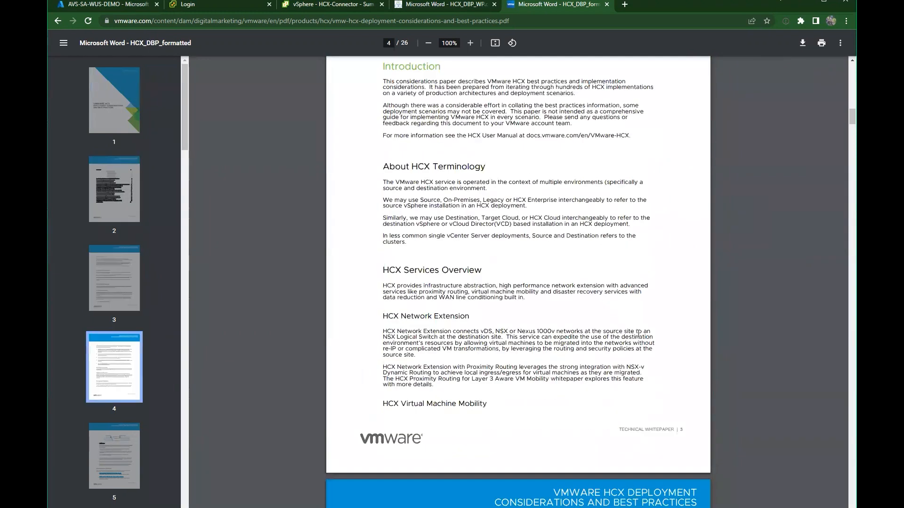
pyautogui.scroll(-3)
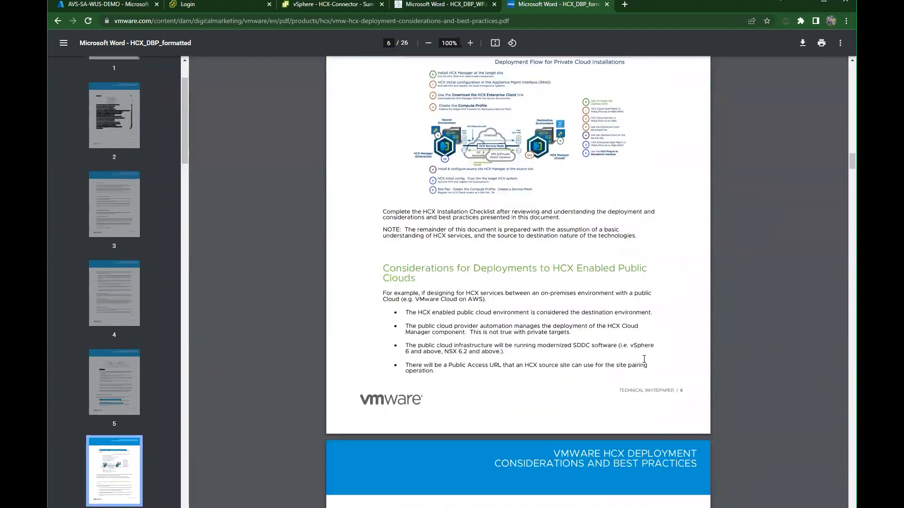
pyautogui.scroll(-3)
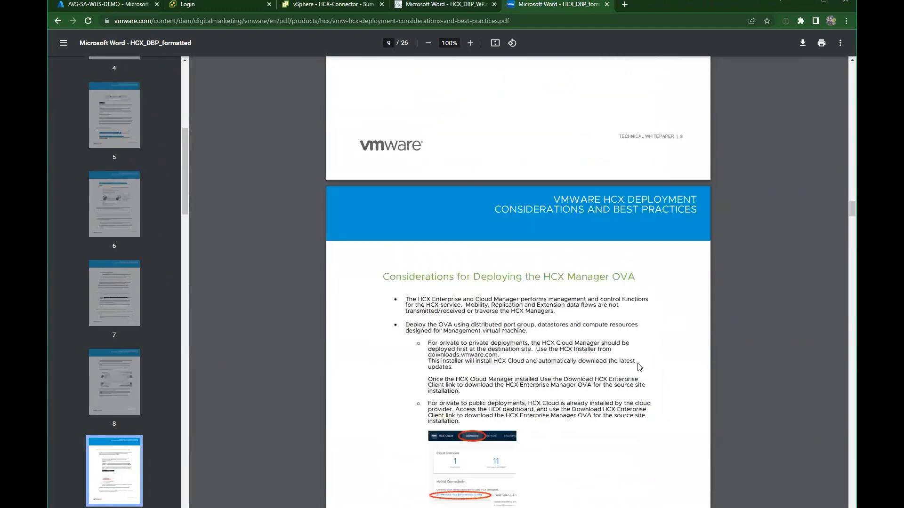
pyautogui.scroll(-3)
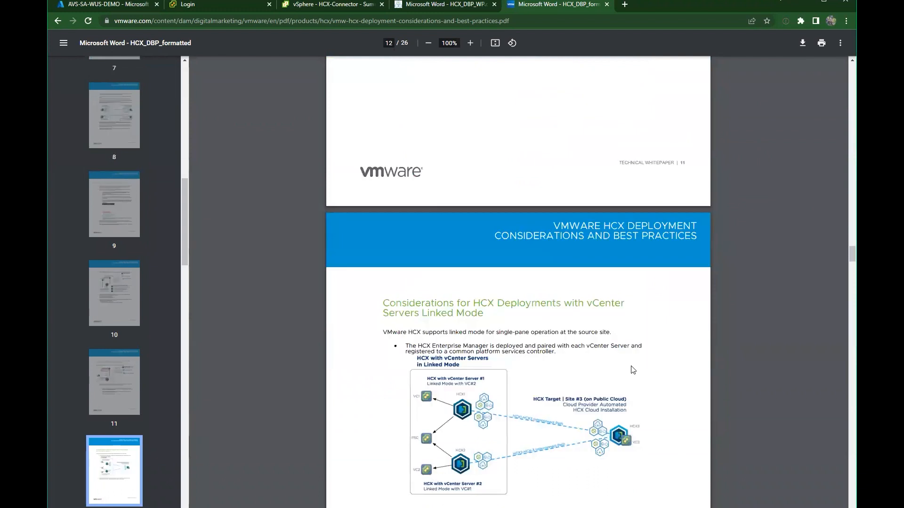
pyautogui.scroll(-3)
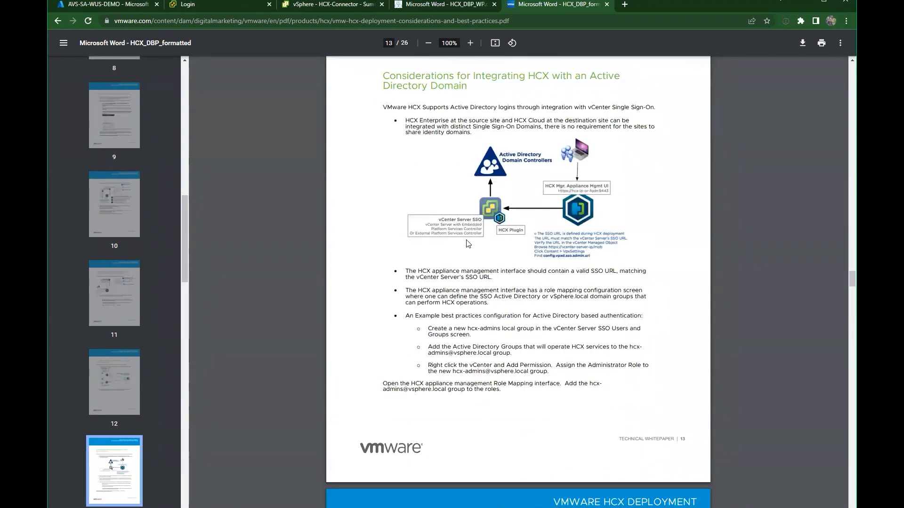